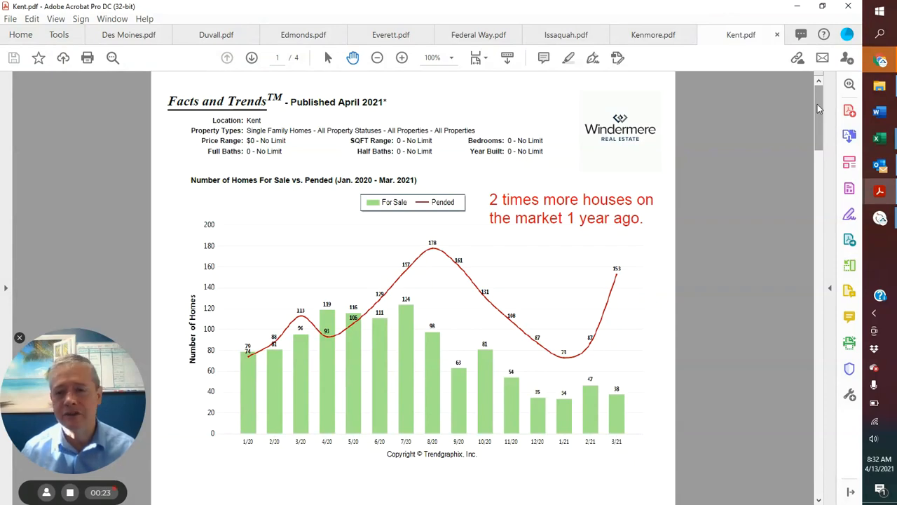
pyautogui.scroll(-3)
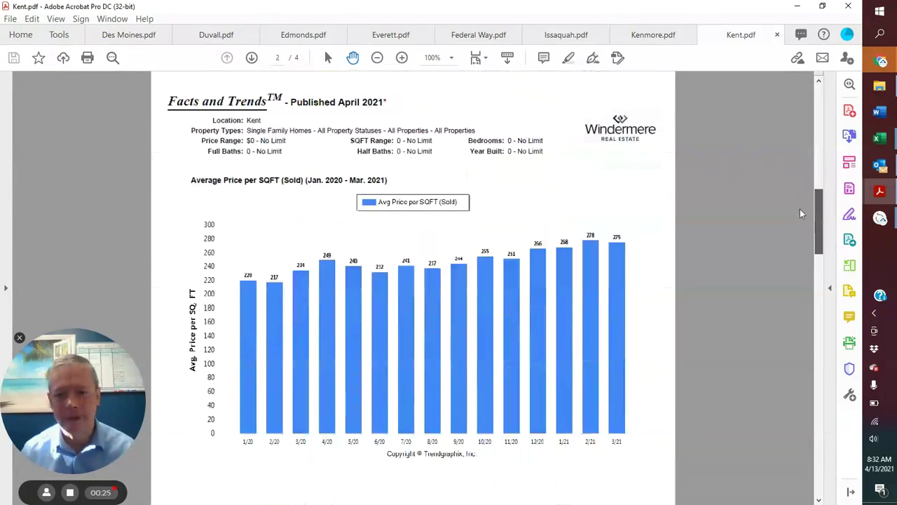
pyautogui.scroll(3)
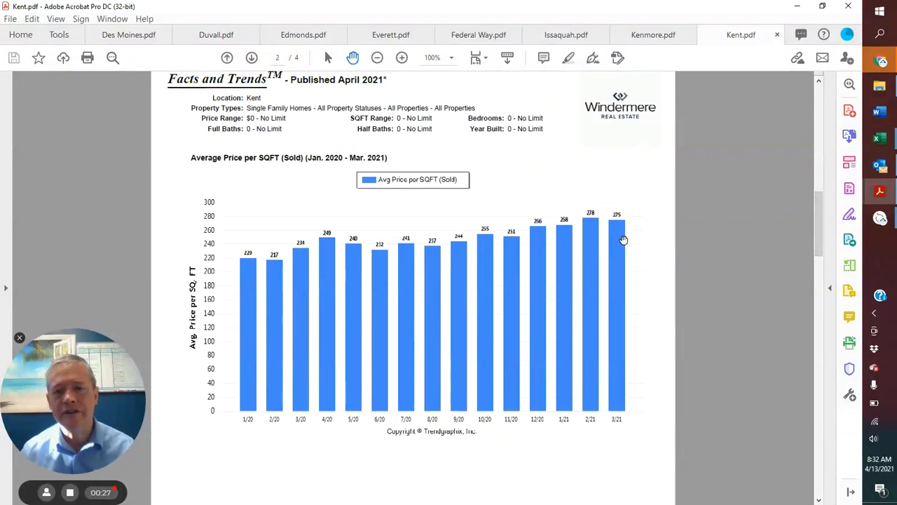
pyautogui.moveTo(598, 238)
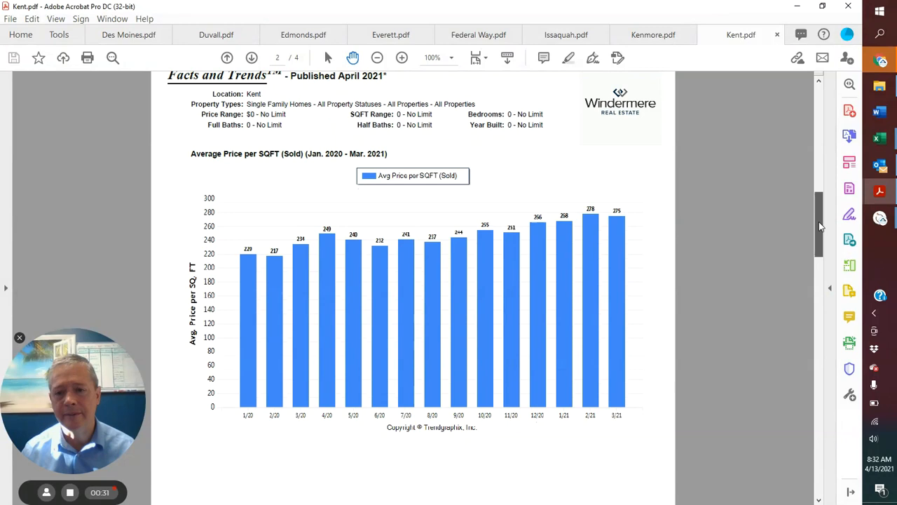
pyautogui.scroll(-3)
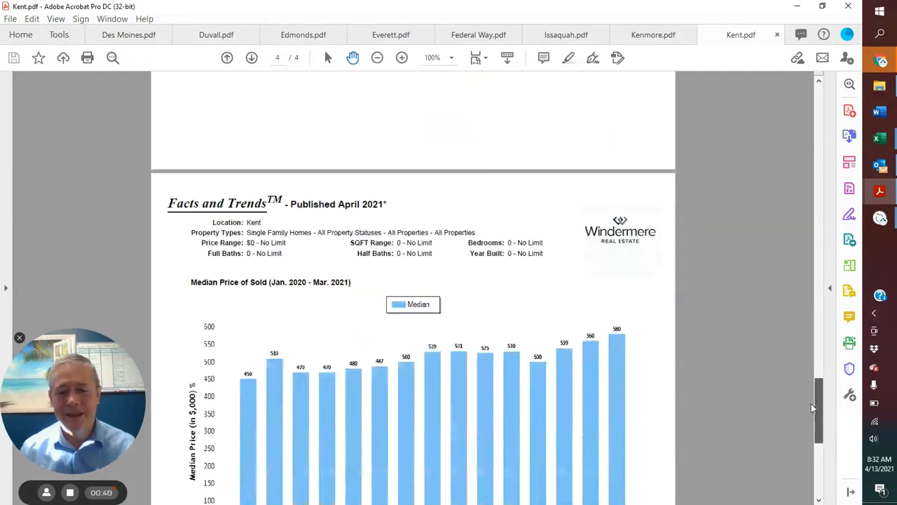
pyautogui.scroll(-3)
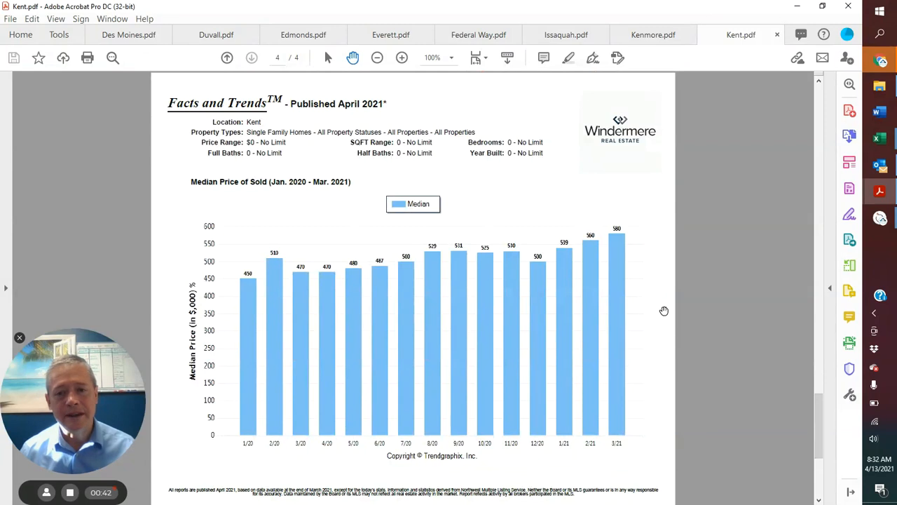
pyautogui.moveTo(613, 265)
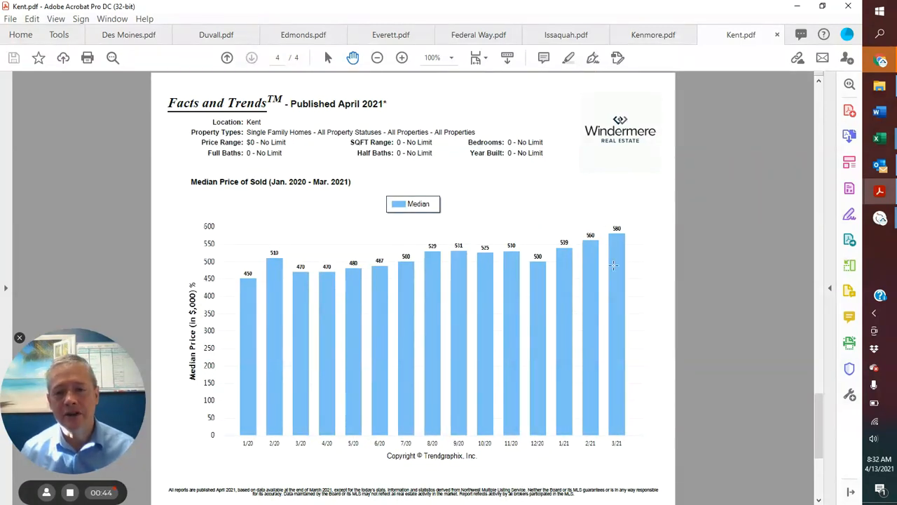
pyautogui.moveTo(587, 259)
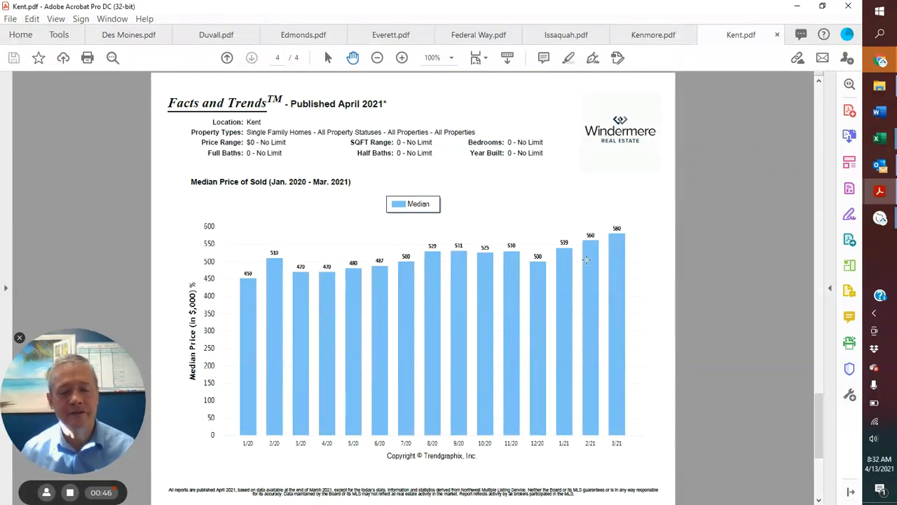